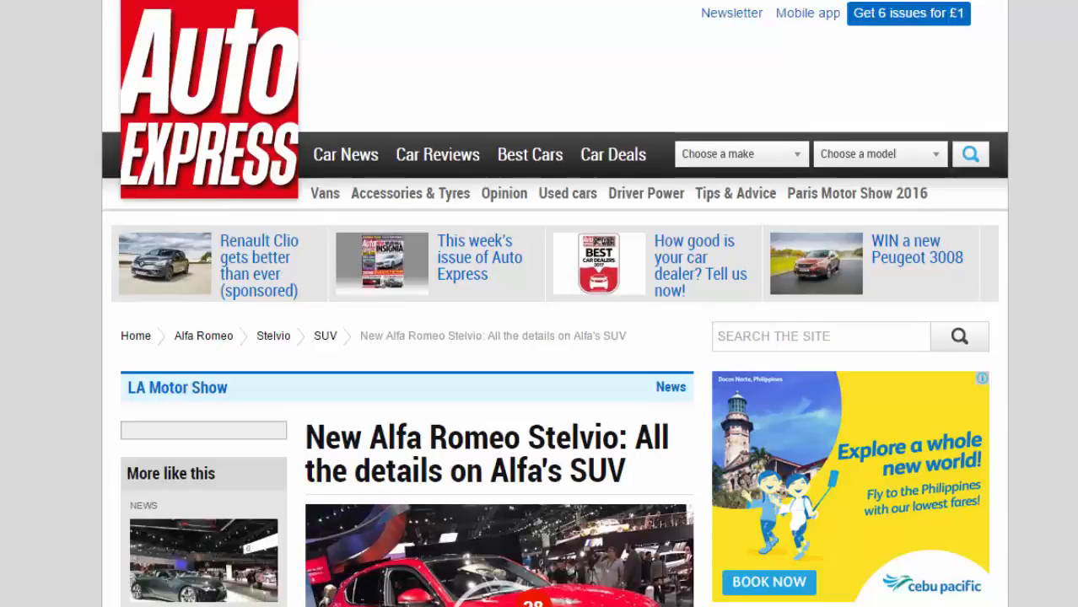
Open the Stelvio pictures gallery from the lead image and advance through pictures 2 to 6 of 28.
click(499, 555)
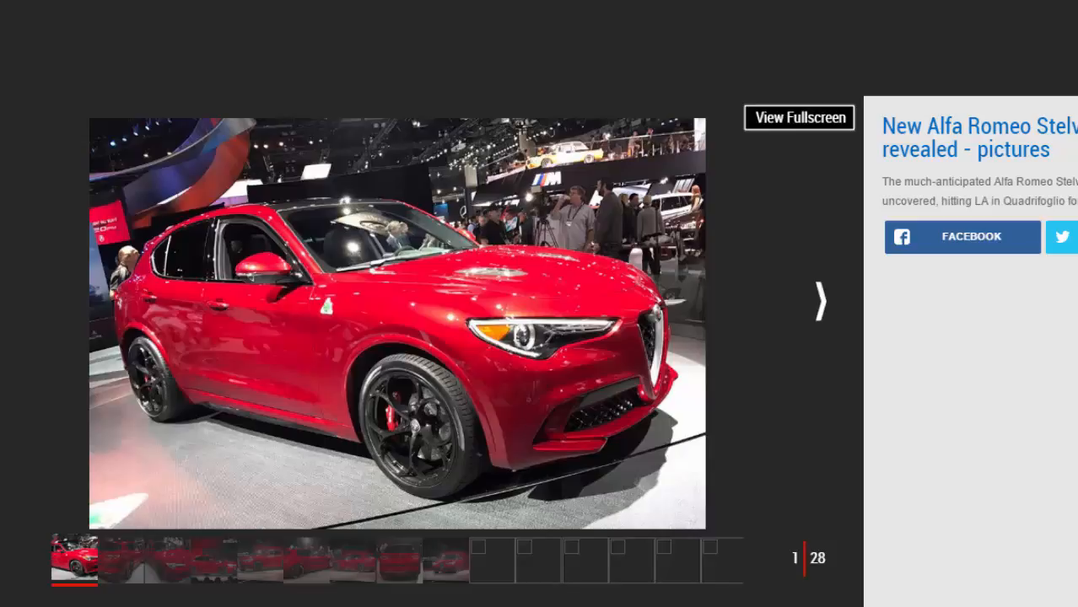
mouse_move(803, 301)
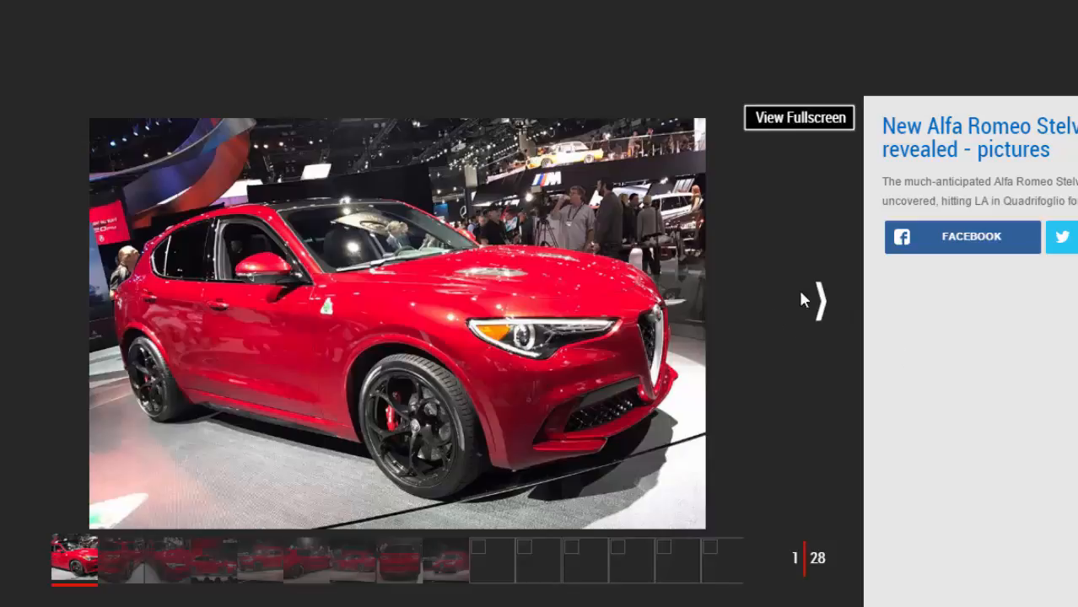
click(814, 301)
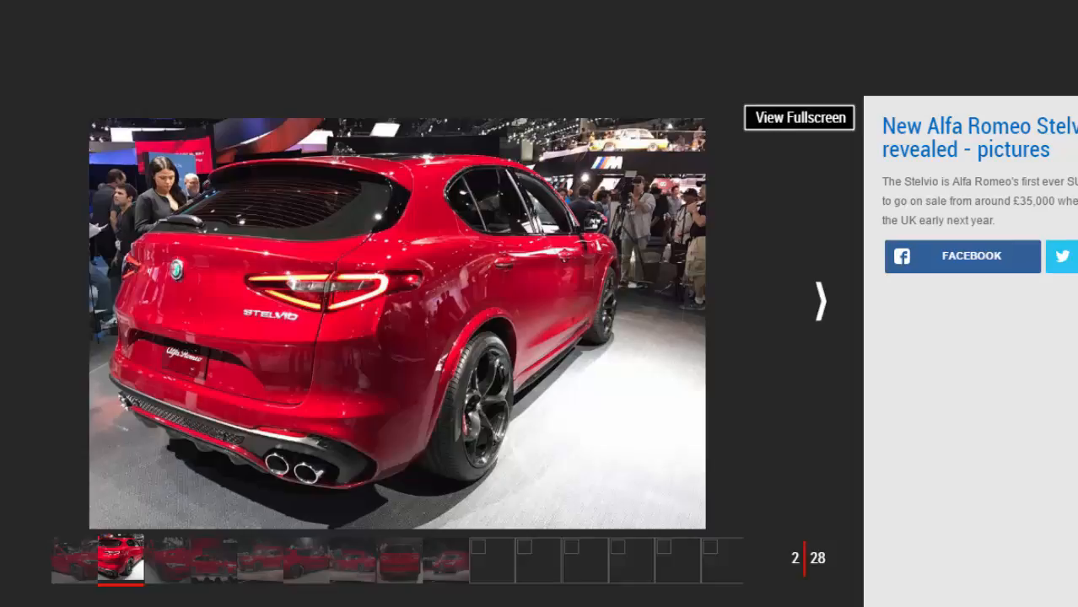
mouse_move(814, 156)
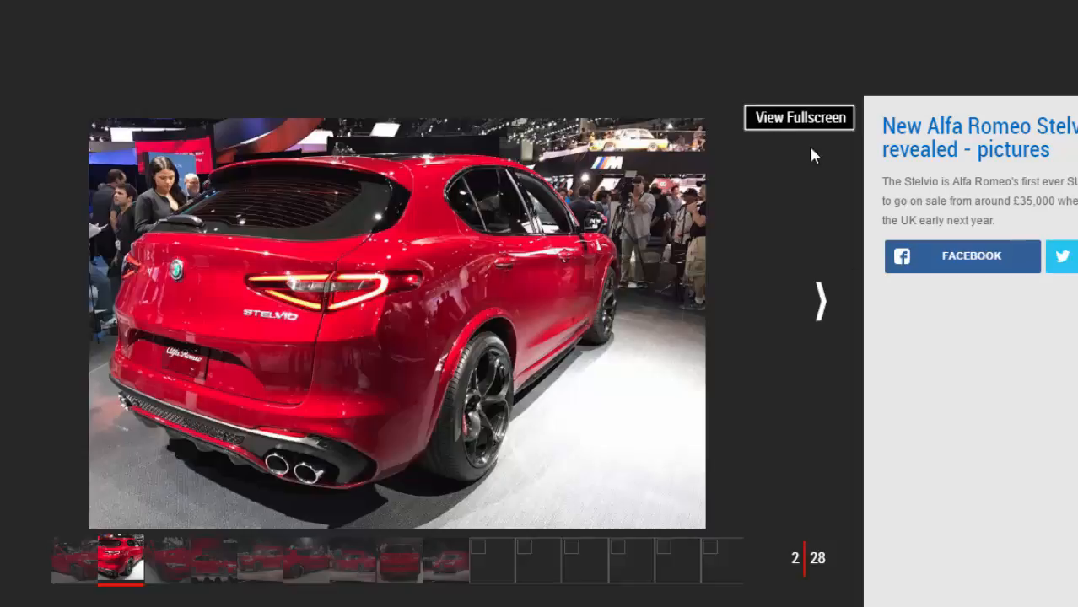
click(817, 302)
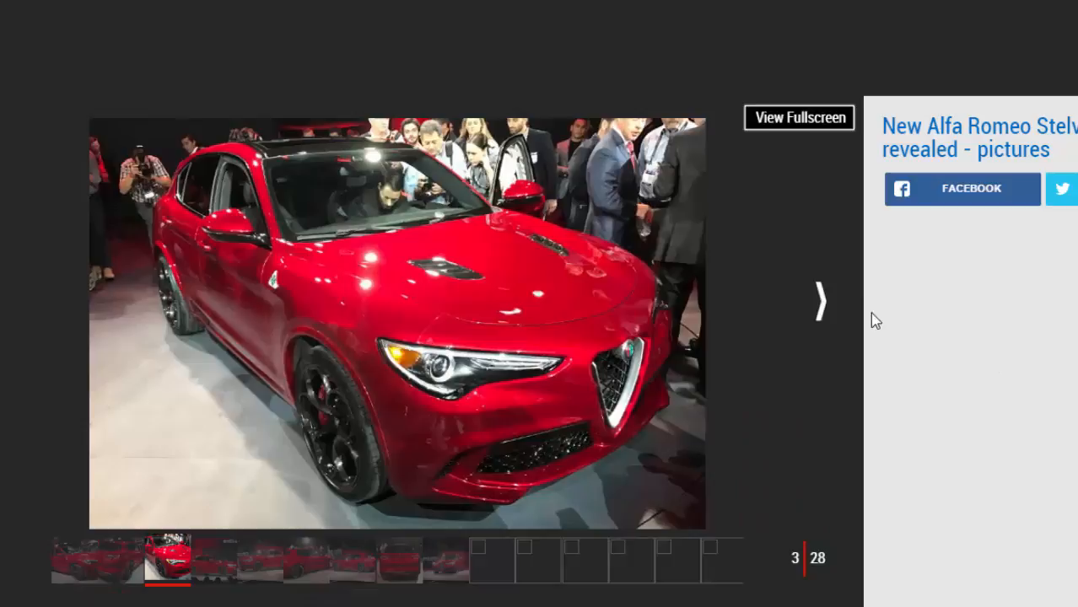
click(819, 301)
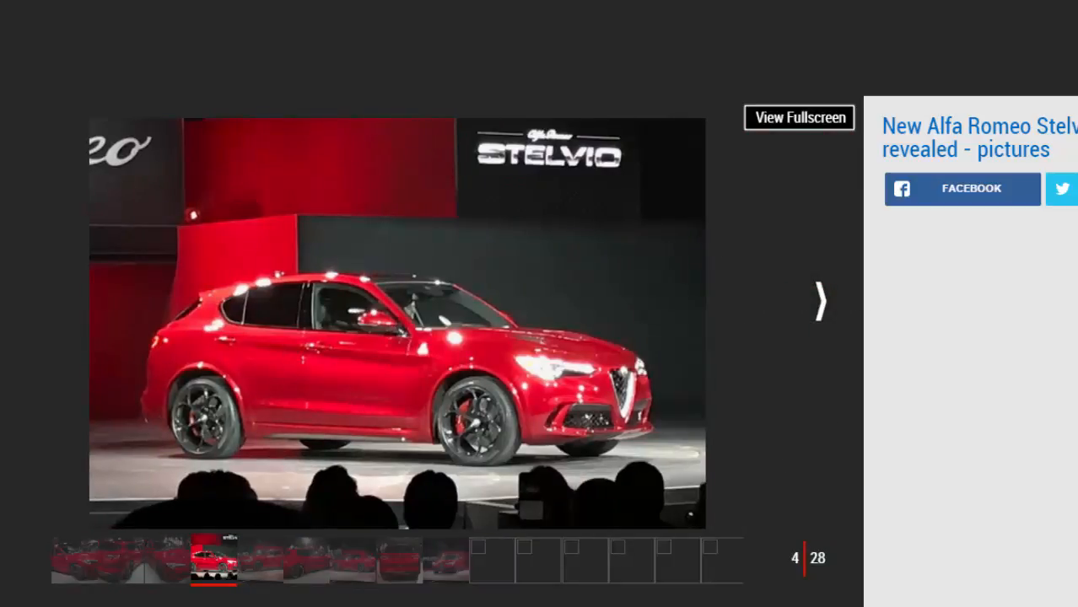
click(819, 302)
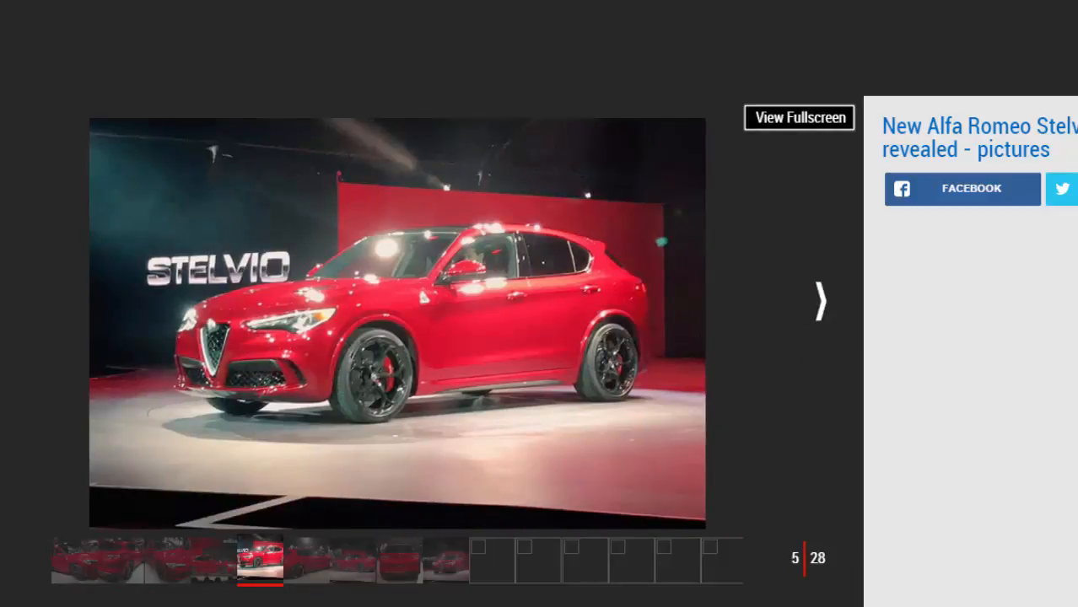
click(816, 302)
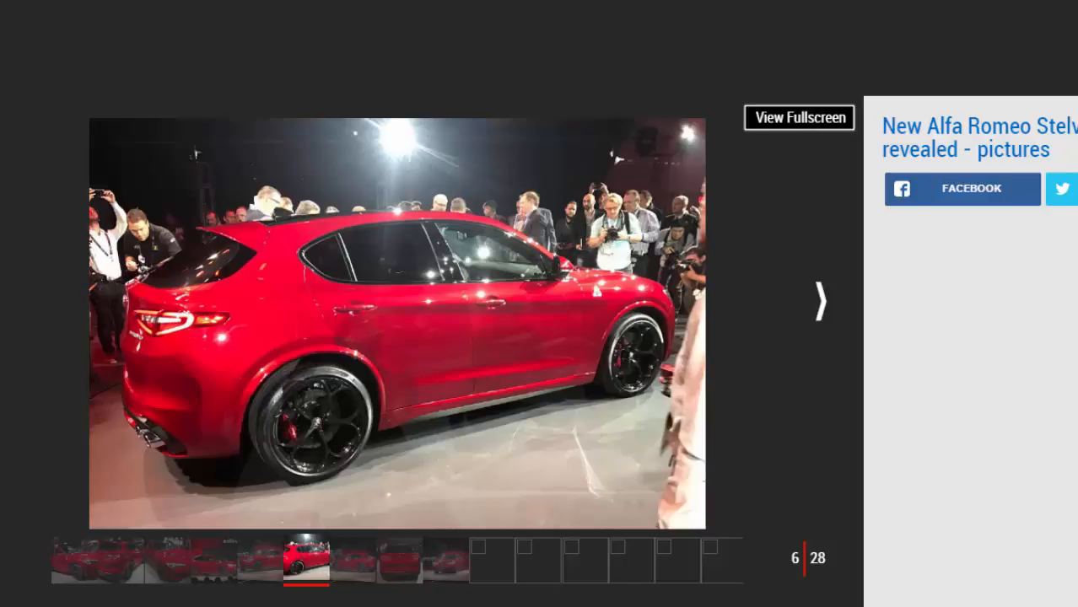
mouse_move(823, 302)
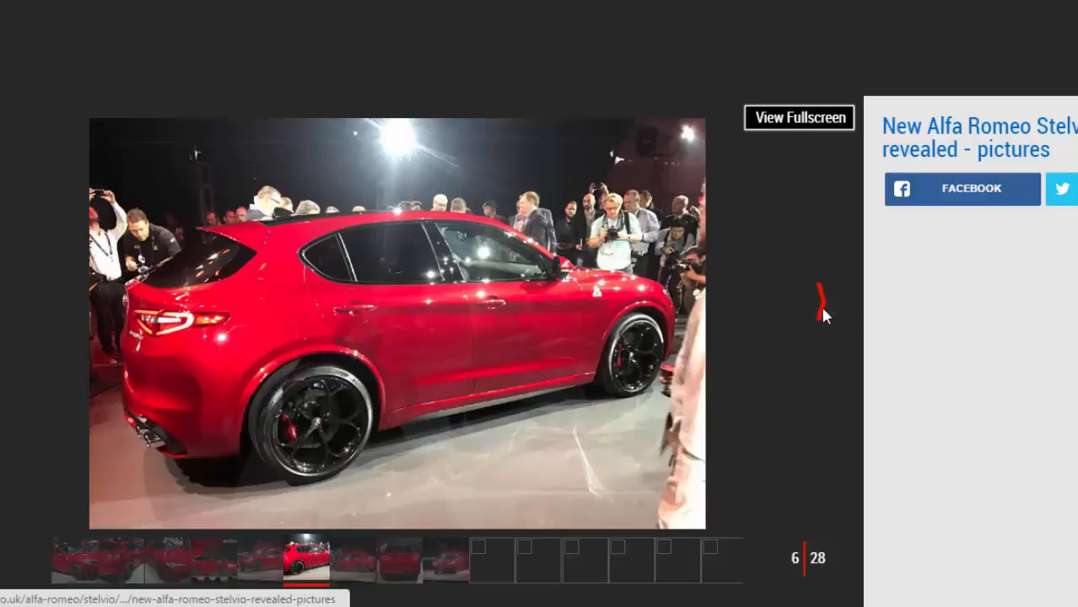
Advance the gallery through pictures 7 to 12 of 28, reaching the dashboard interior shot.
click(819, 302)
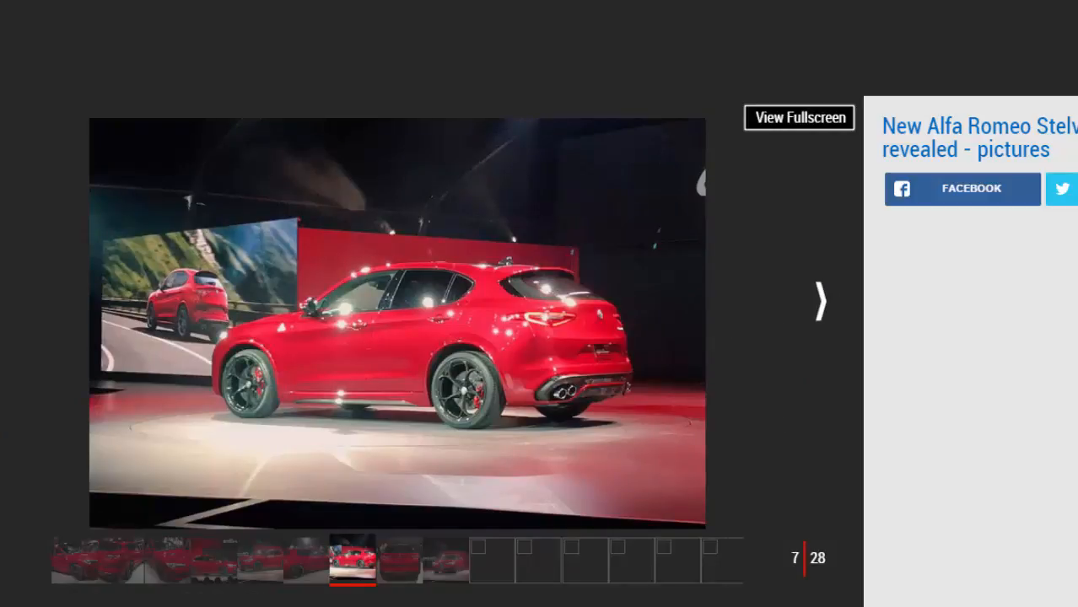
click(819, 301)
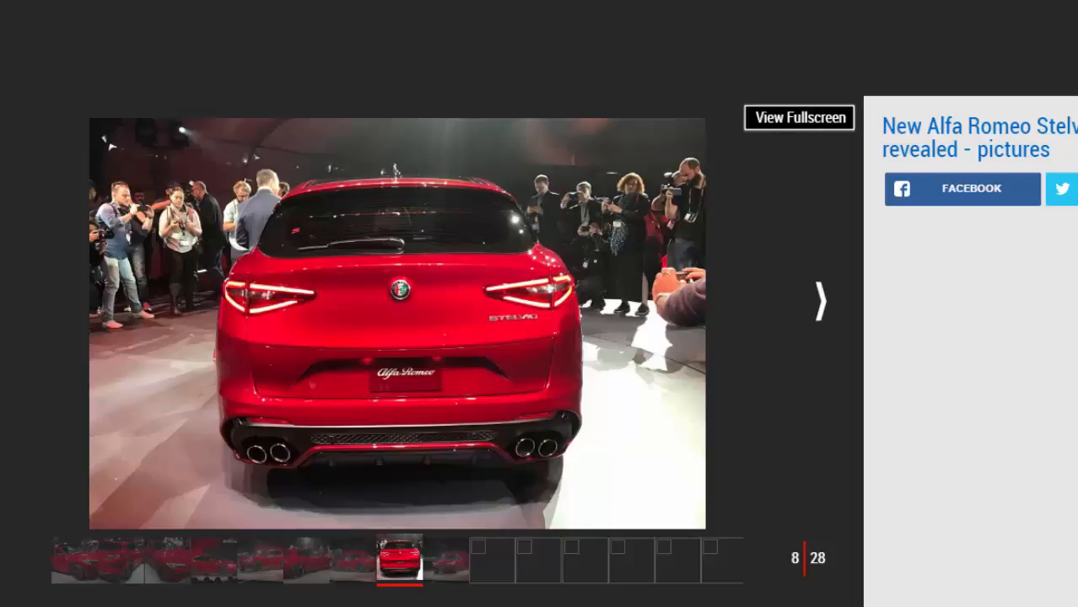
mouse_move(856, 359)
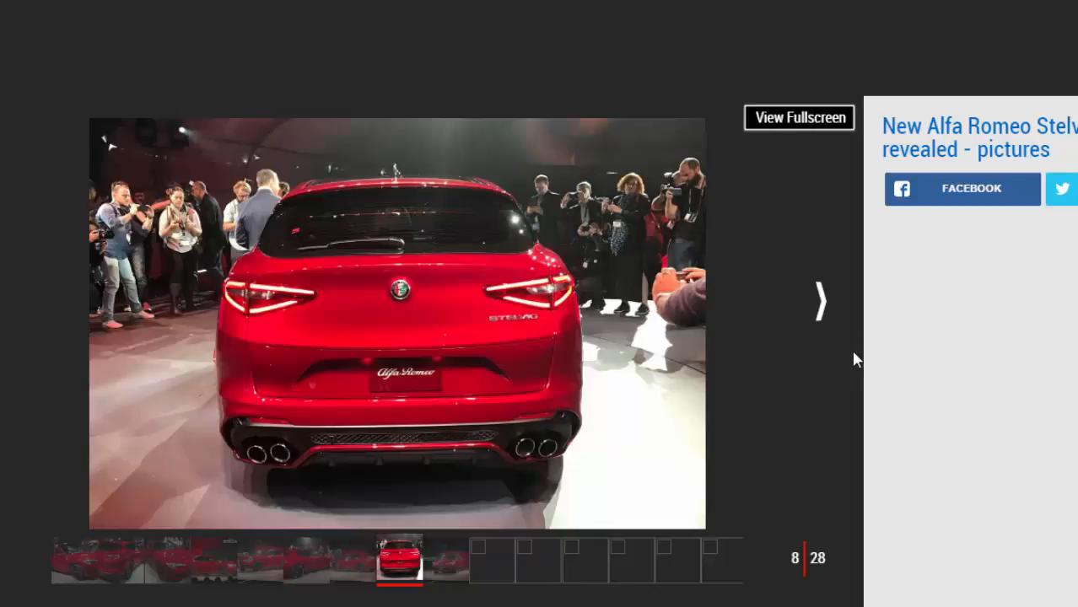
click(819, 301)
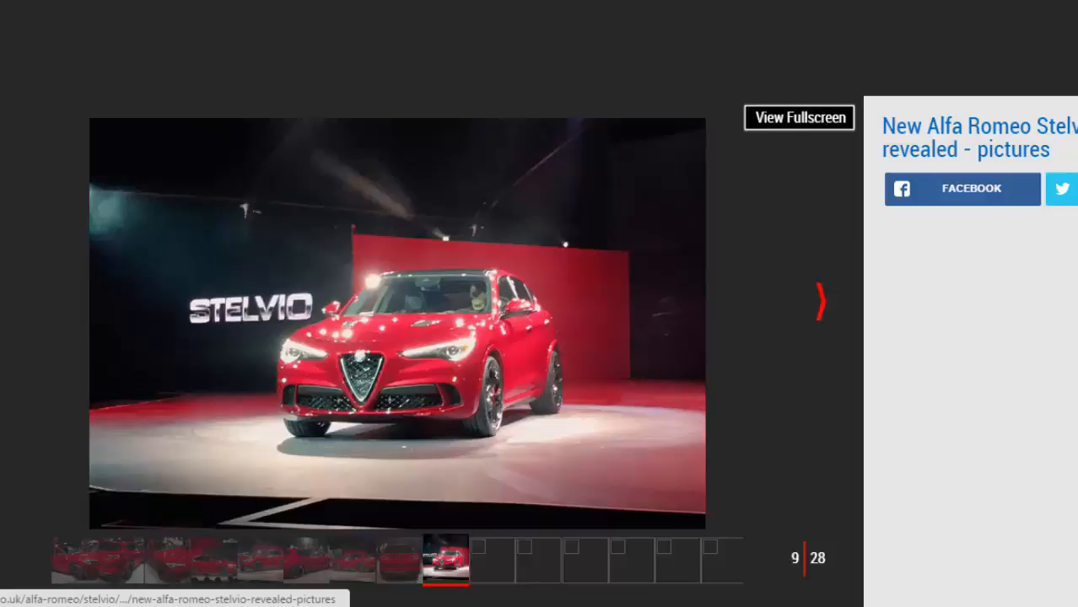
click(820, 301)
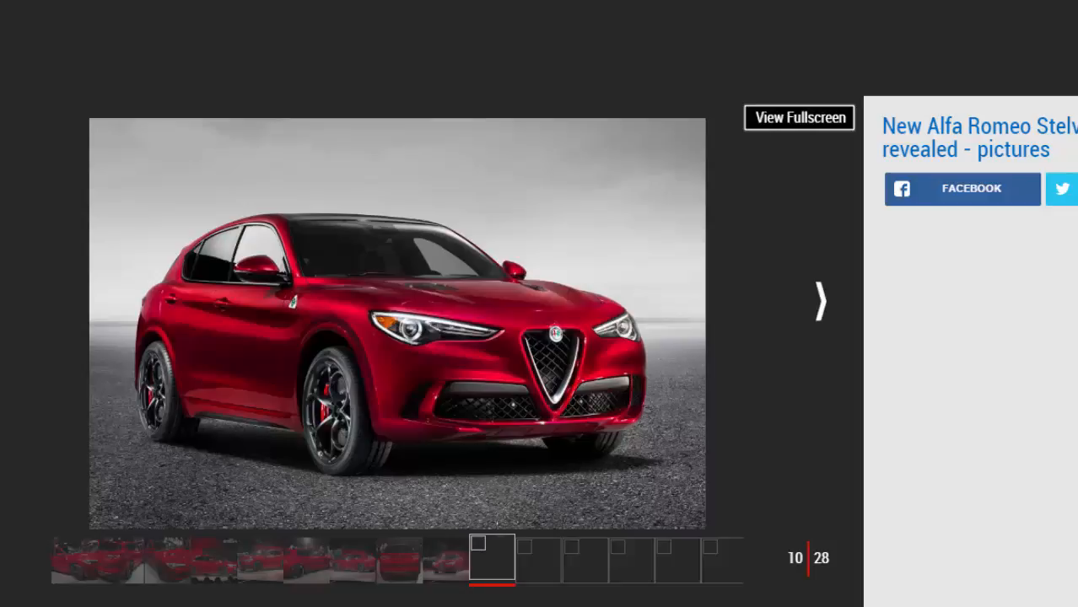
click(818, 301)
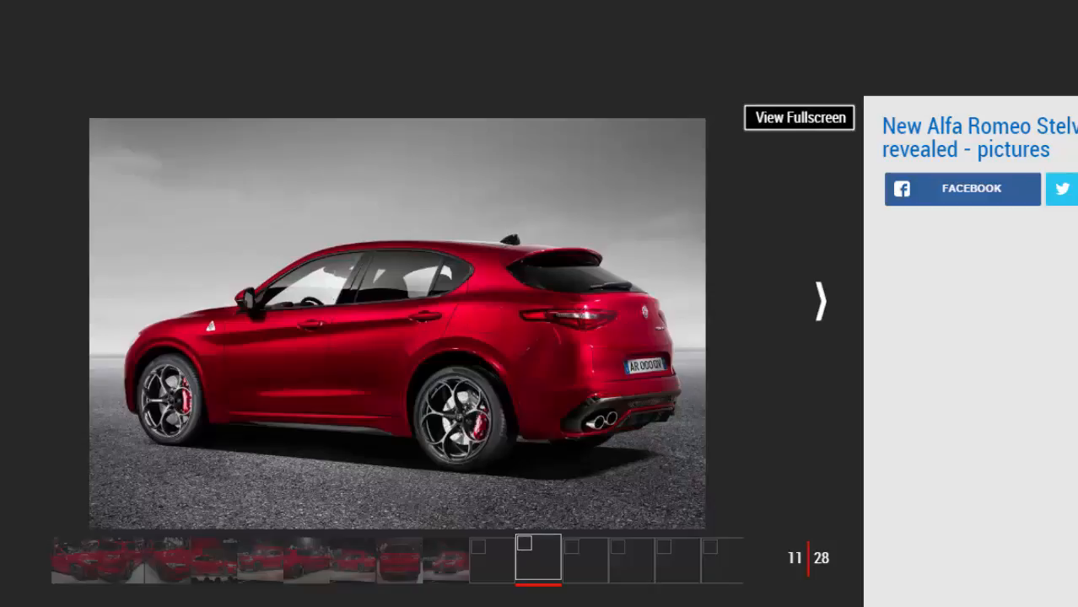
click(818, 300)
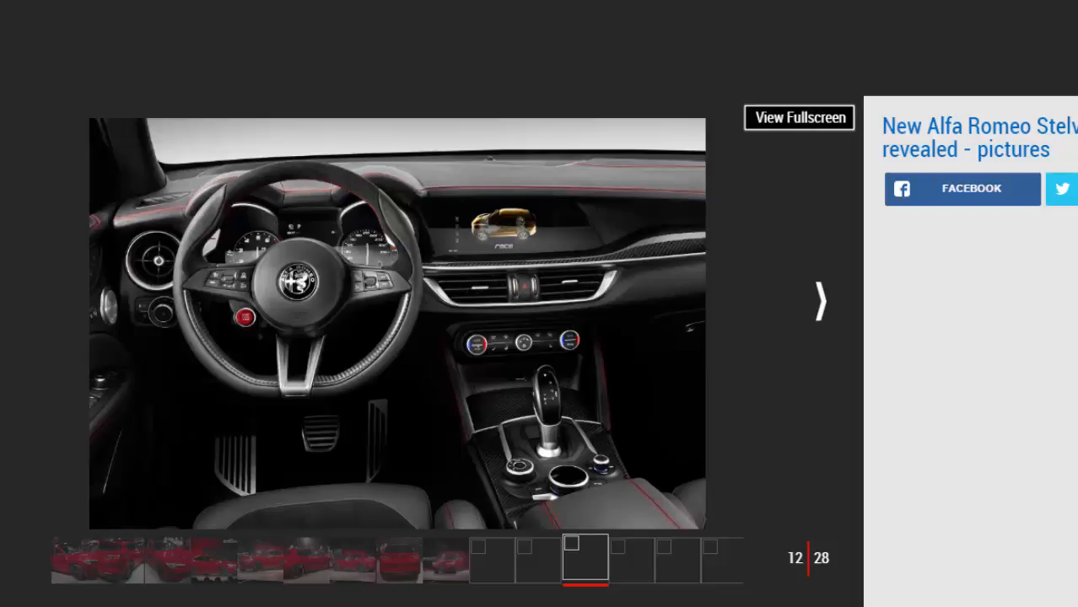
mouse_move(873, 329)
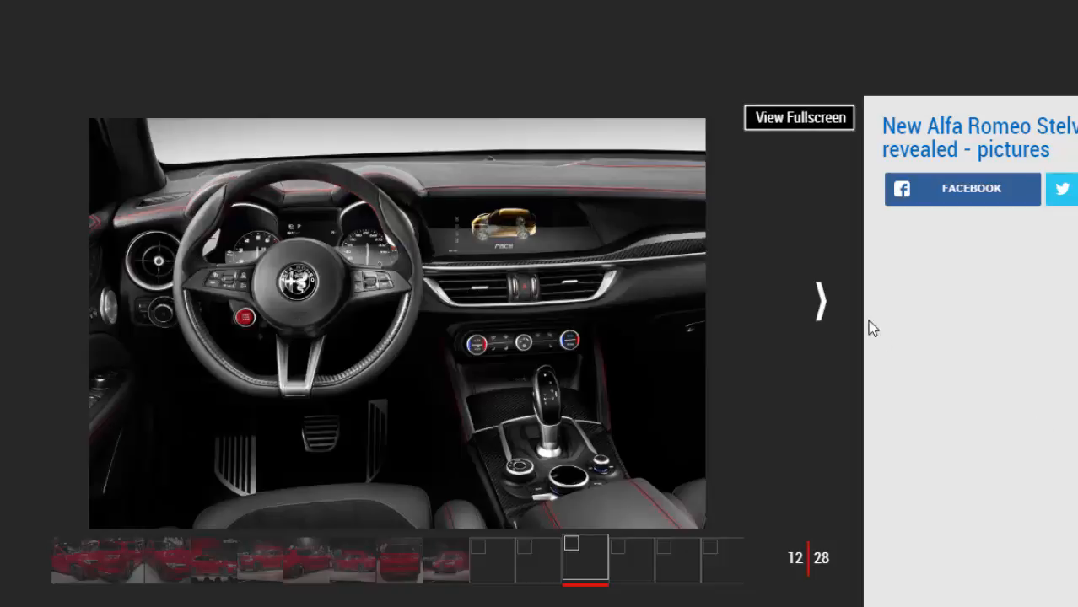
Advance the gallery through pictures 13 to 19 of 28, ending on the front-seats cabin shot.
click(817, 302)
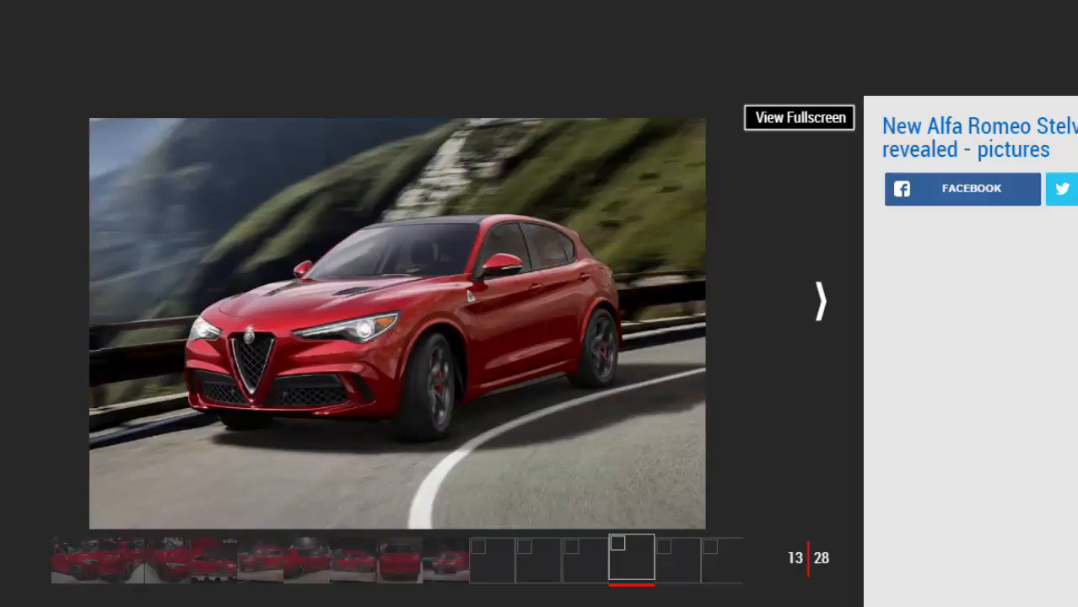
mouse_move(866, 309)
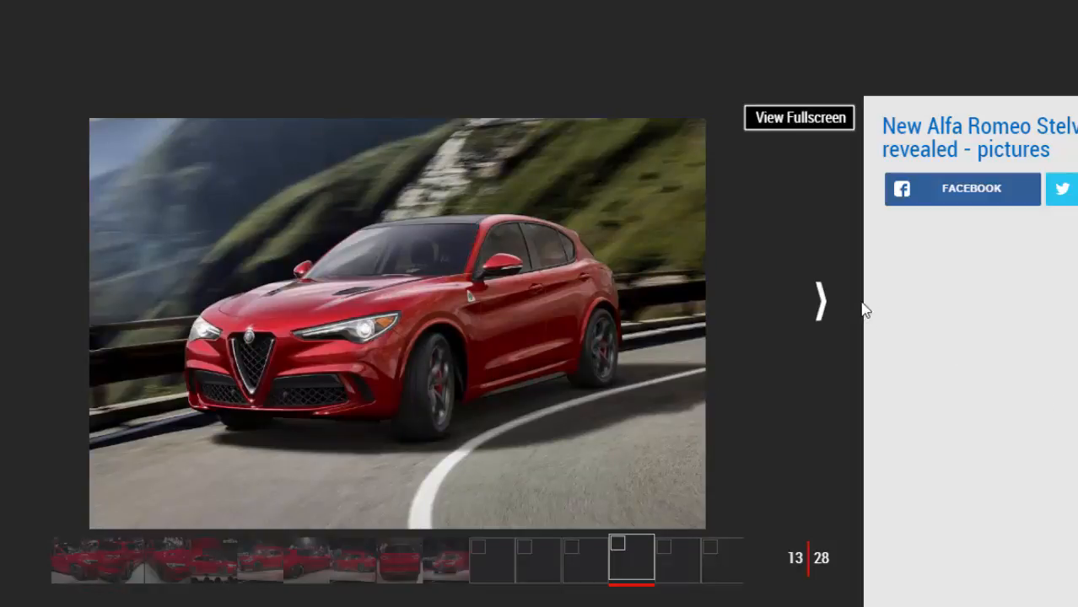
click(819, 301)
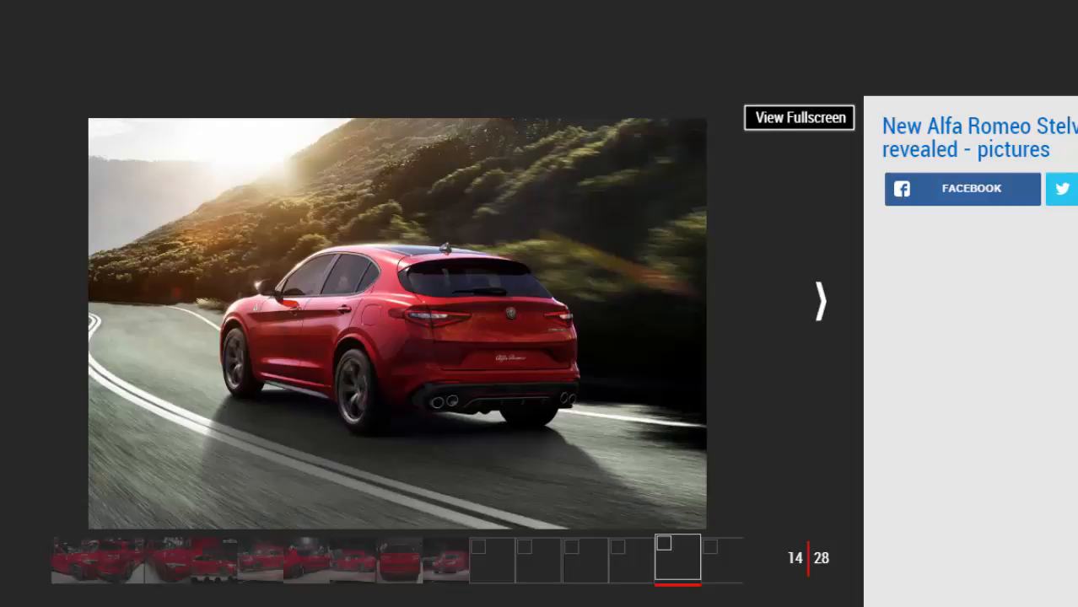
mouse_move(924, 339)
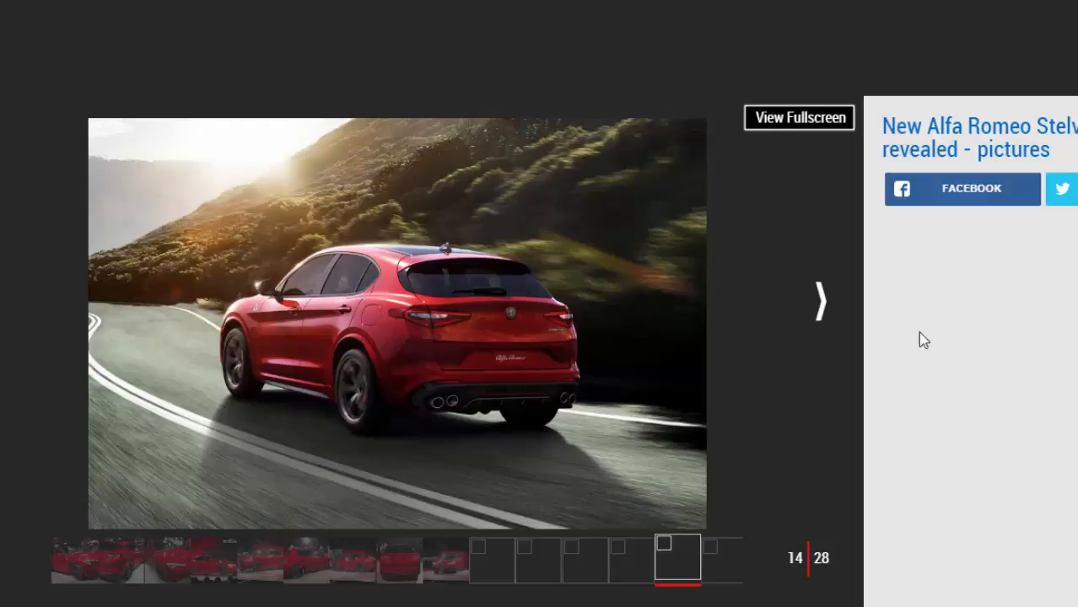
click(819, 301)
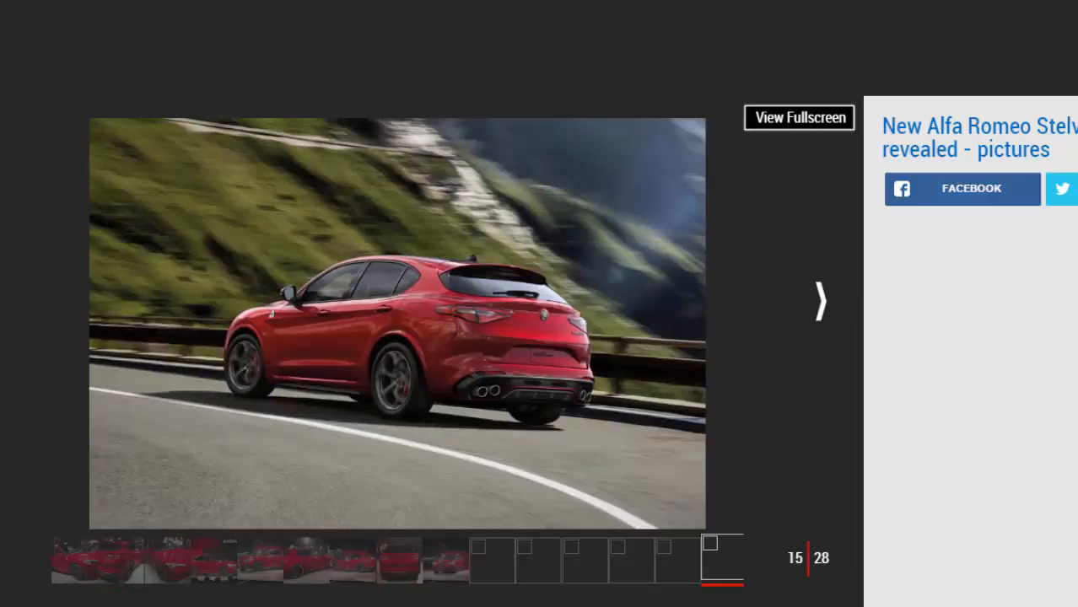
mouse_move(889, 333)
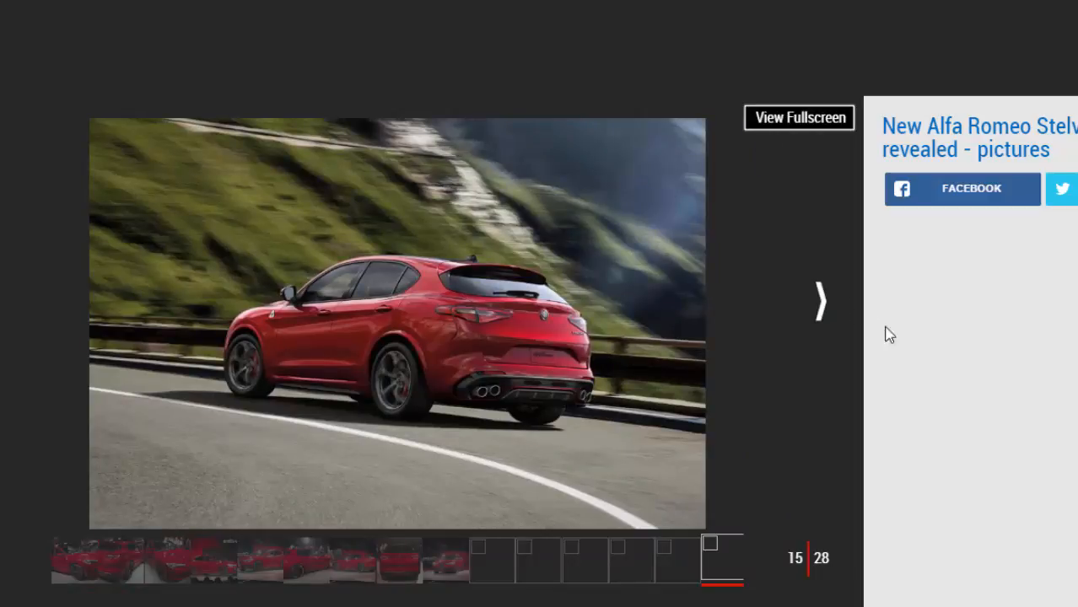
click(818, 301)
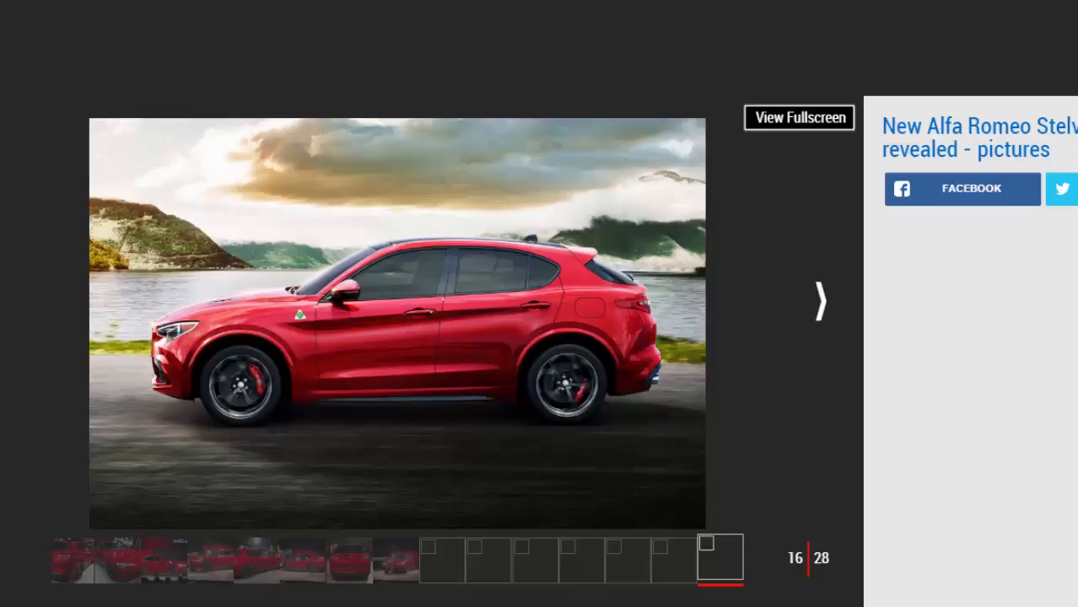
mouse_move(891, 373)
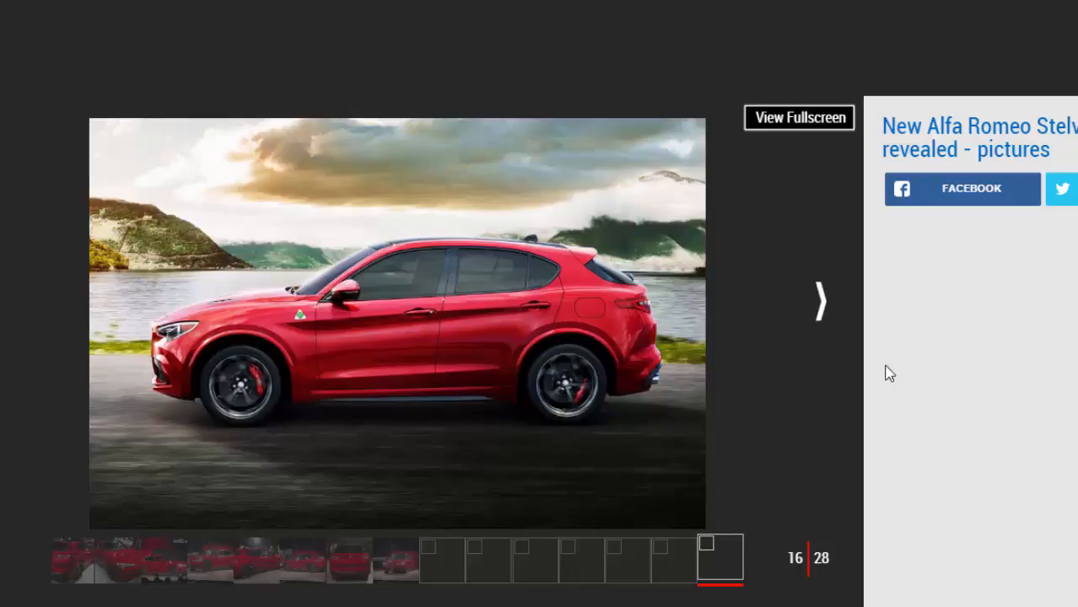
click(818, 300)
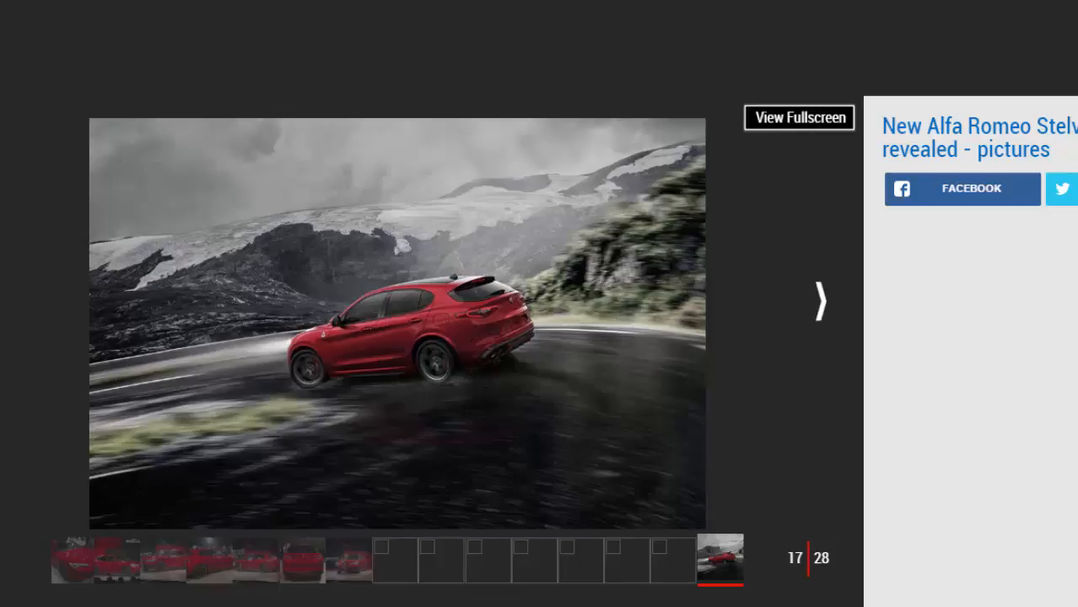
click(818, 300)
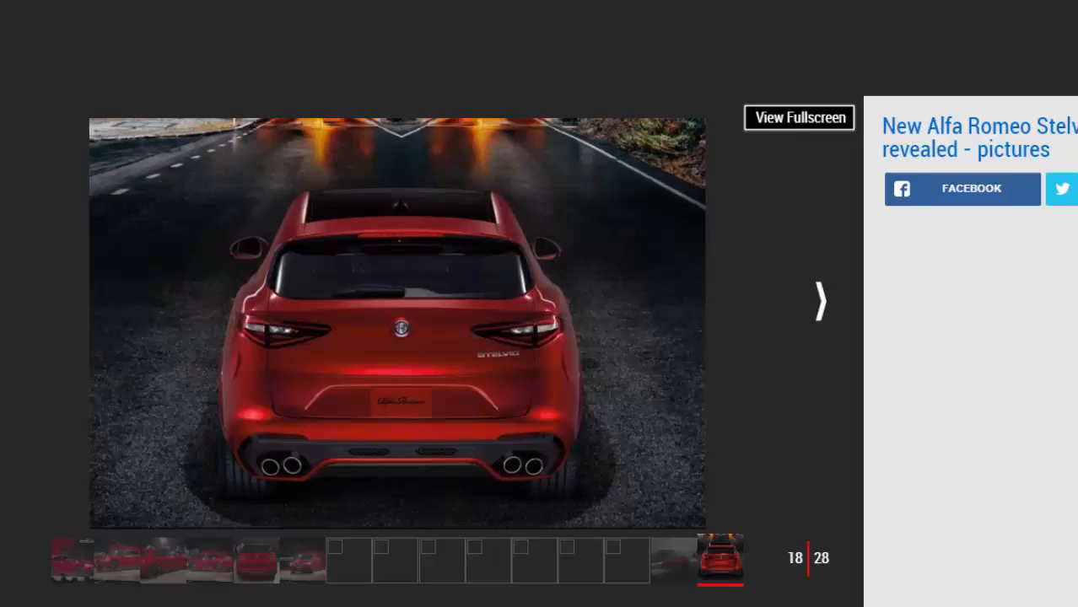
mouse_move(819, 316)
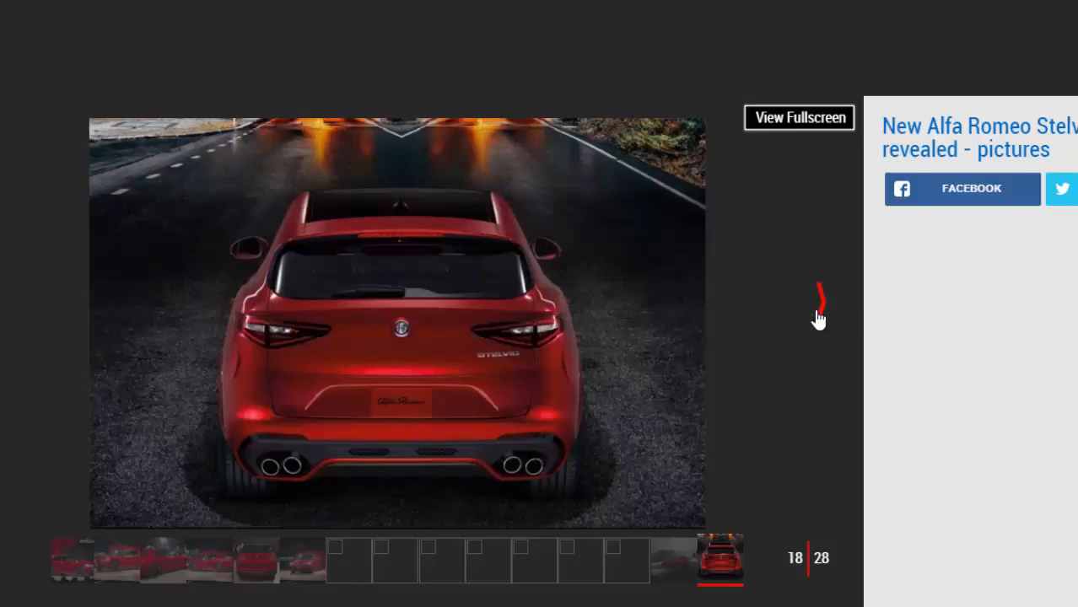
click(821, 302)
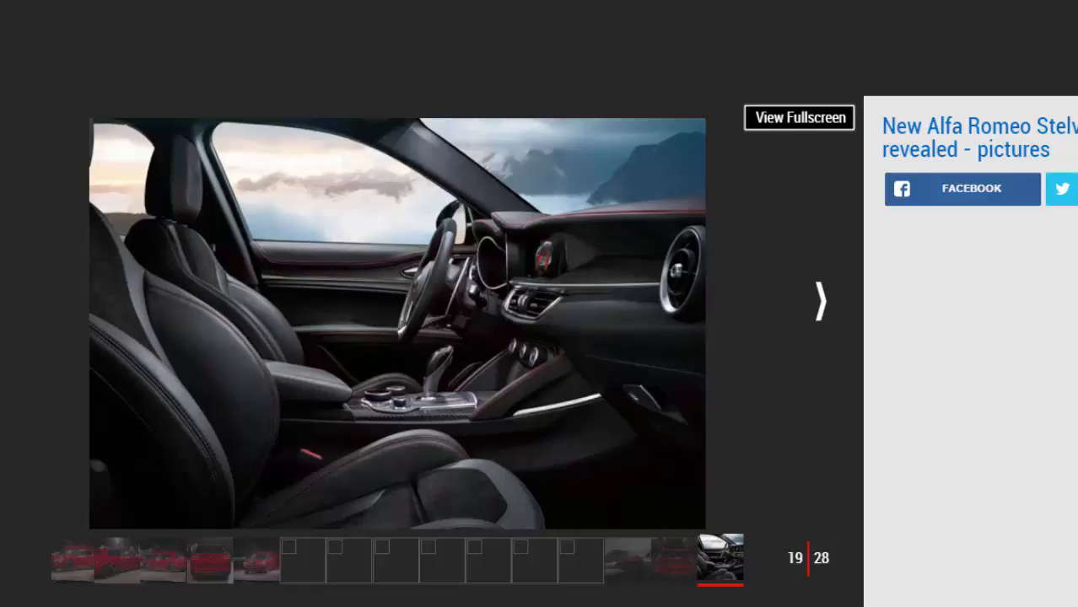
mouse_move(817, 304)
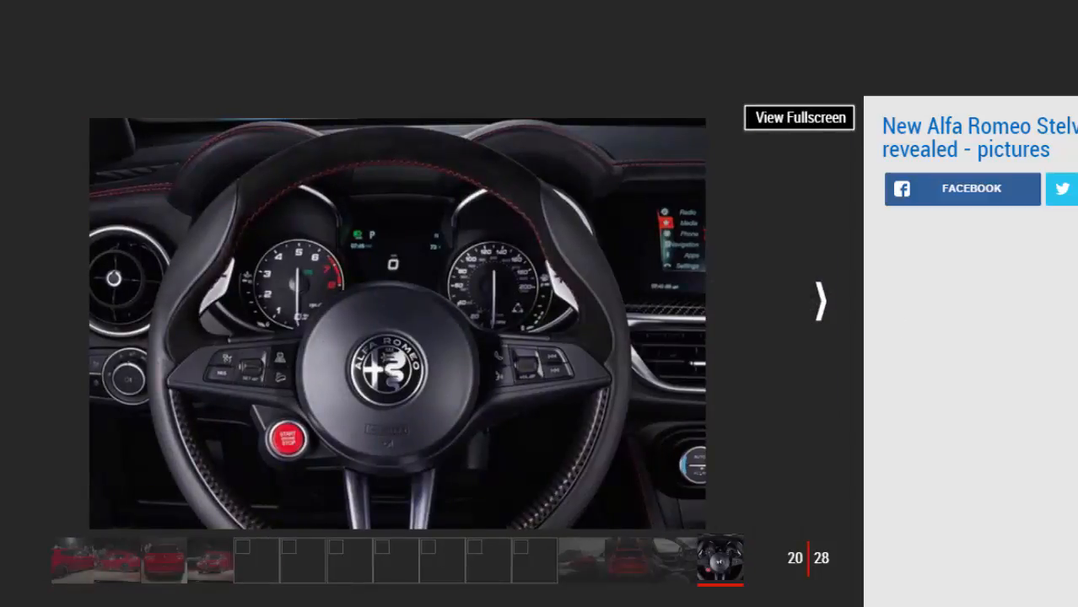
Advance through pictures 21 to 28 — engine, design and interior sketches — to the final gallery picture.
click(817, 301)
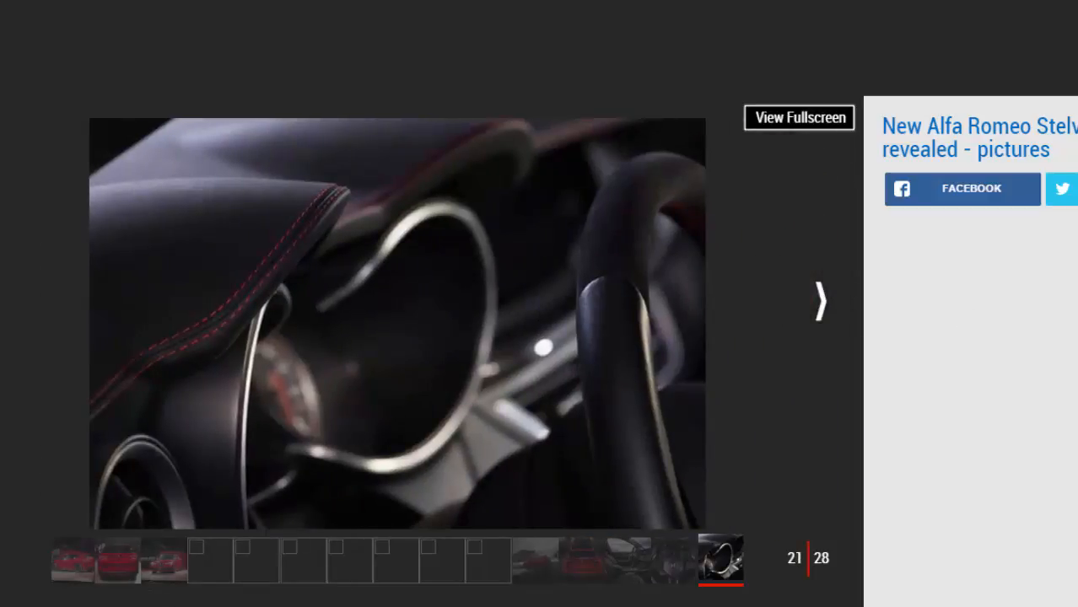
mouse_move(819, 301)
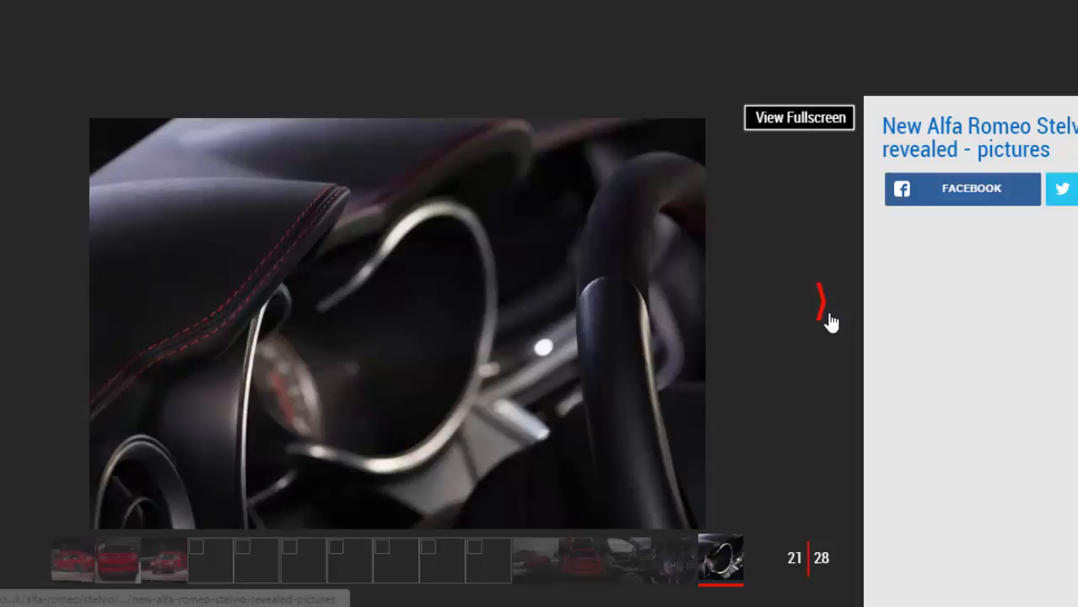
click(820, 302)
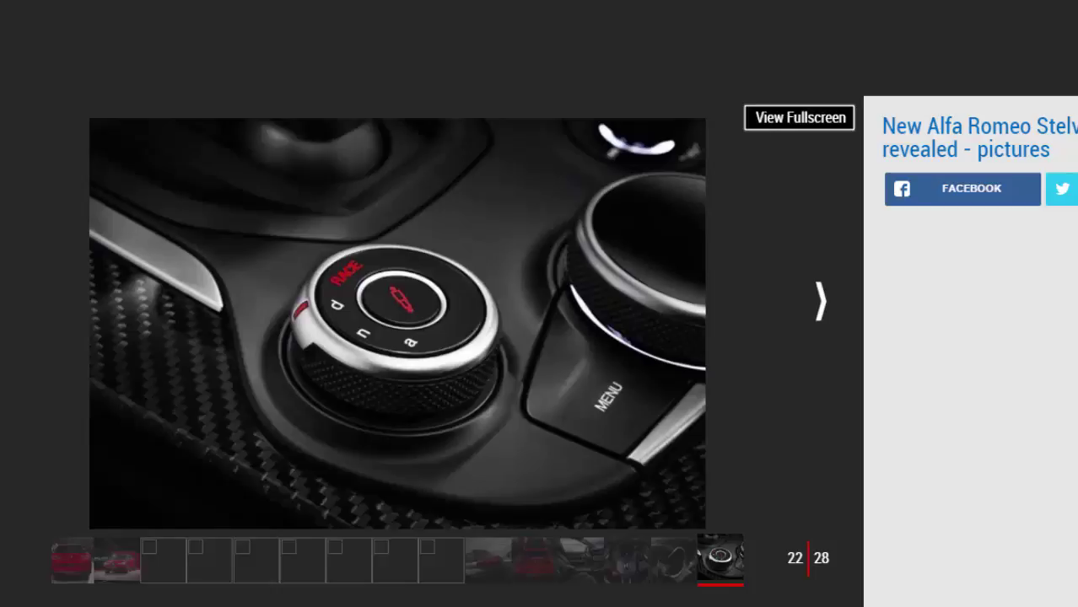
click(817, 301)
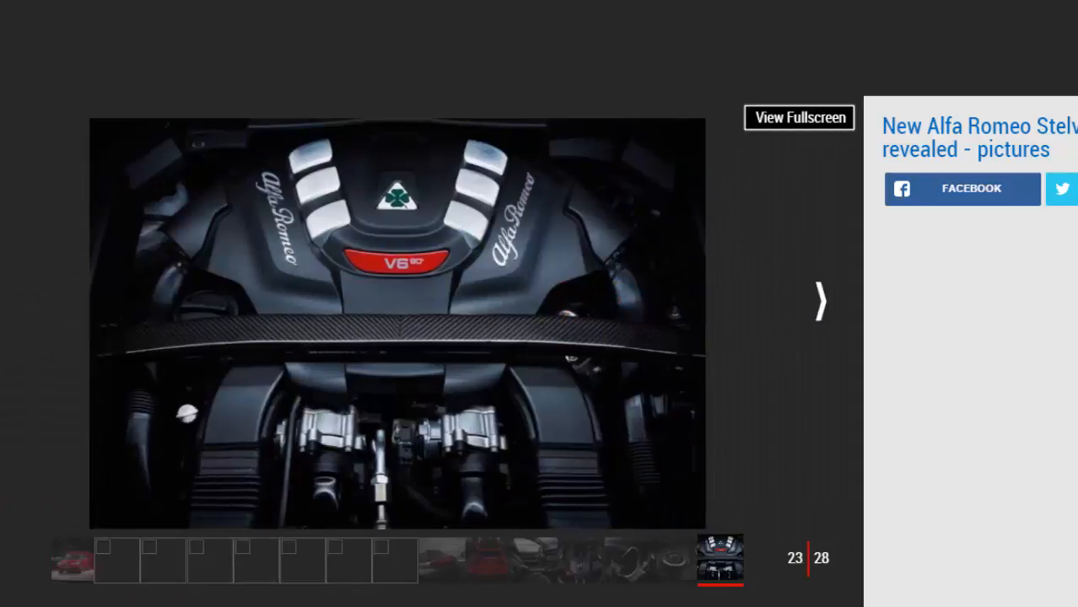
click(818, 301)
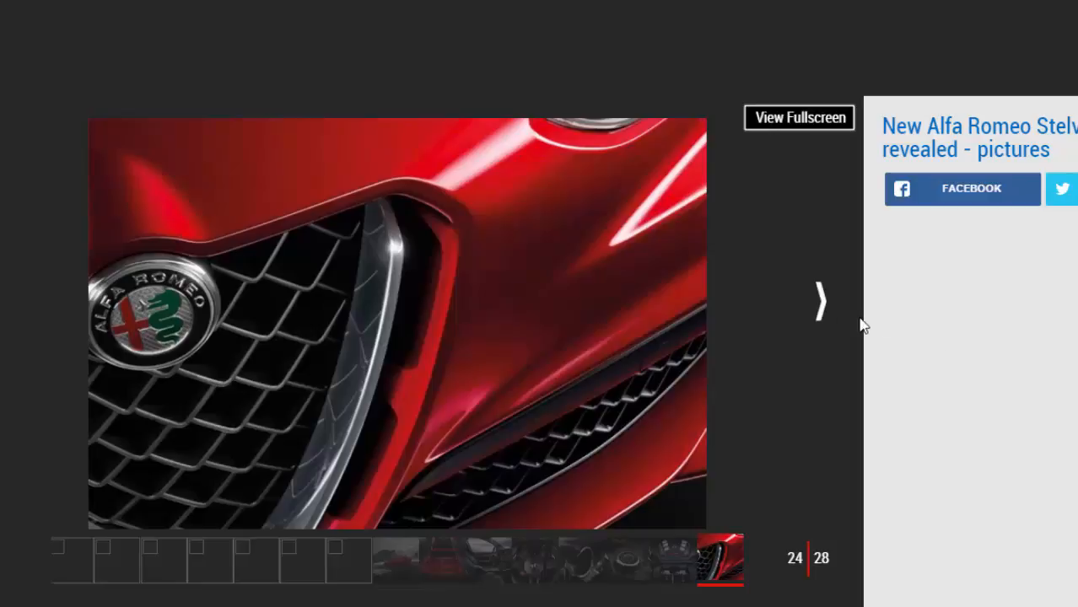
click(819, 303)
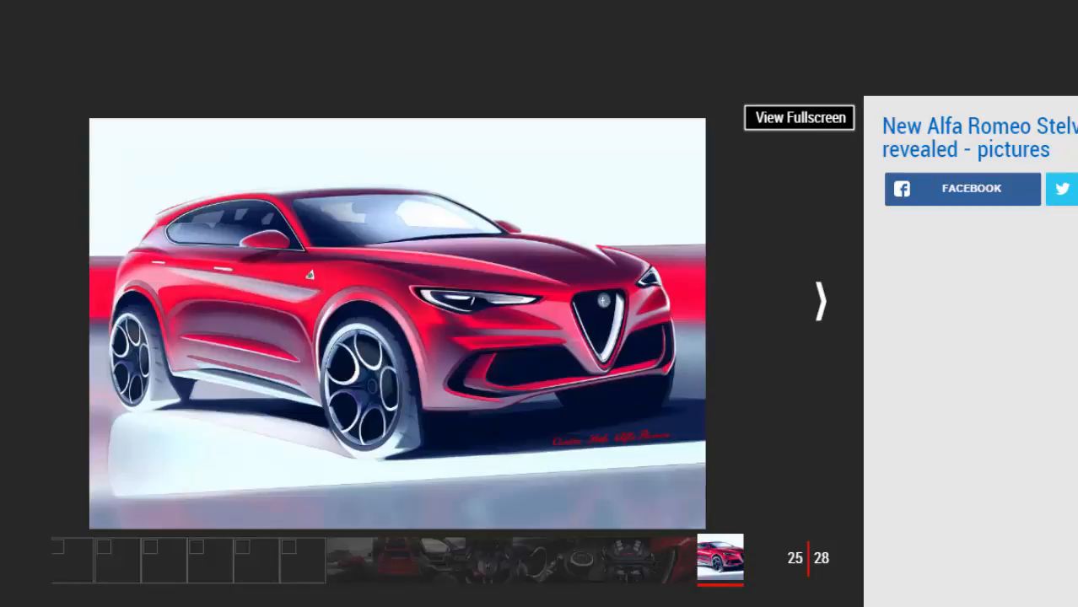
click(817, 301)
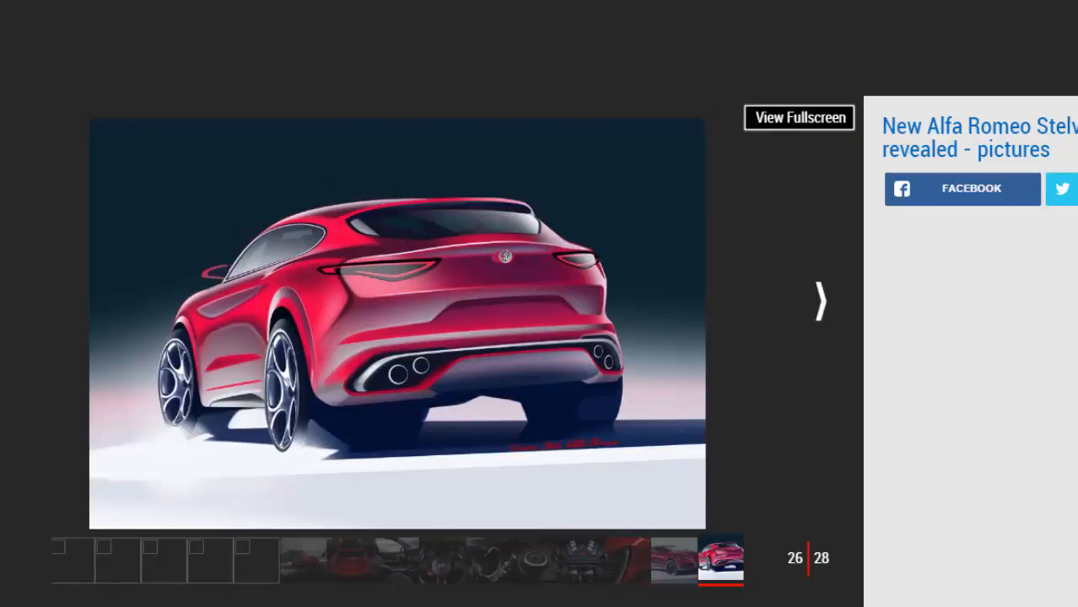
click(819, 301)
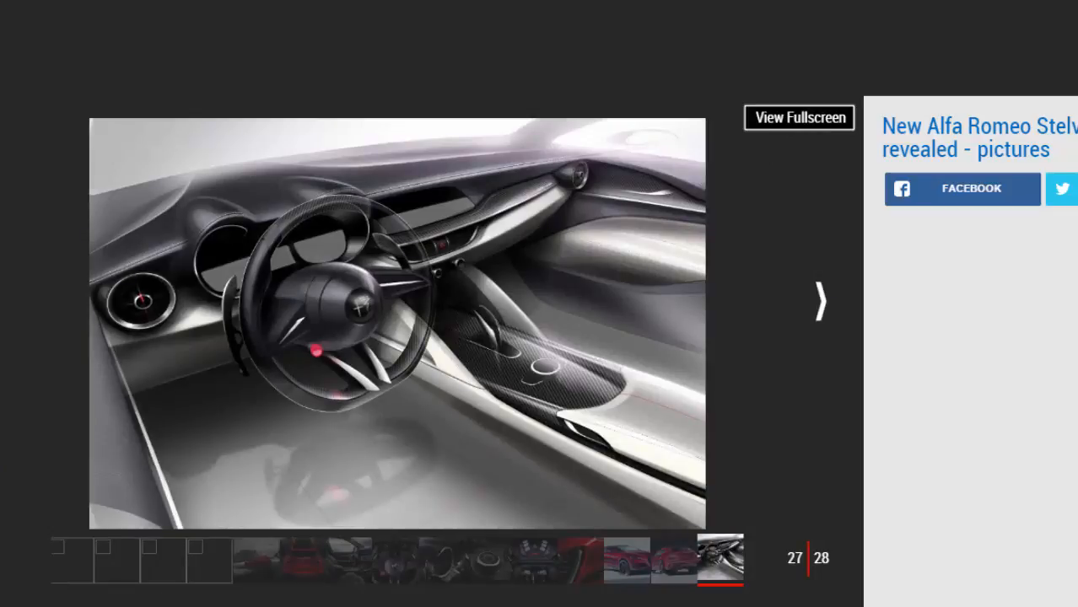
click(818, 300)
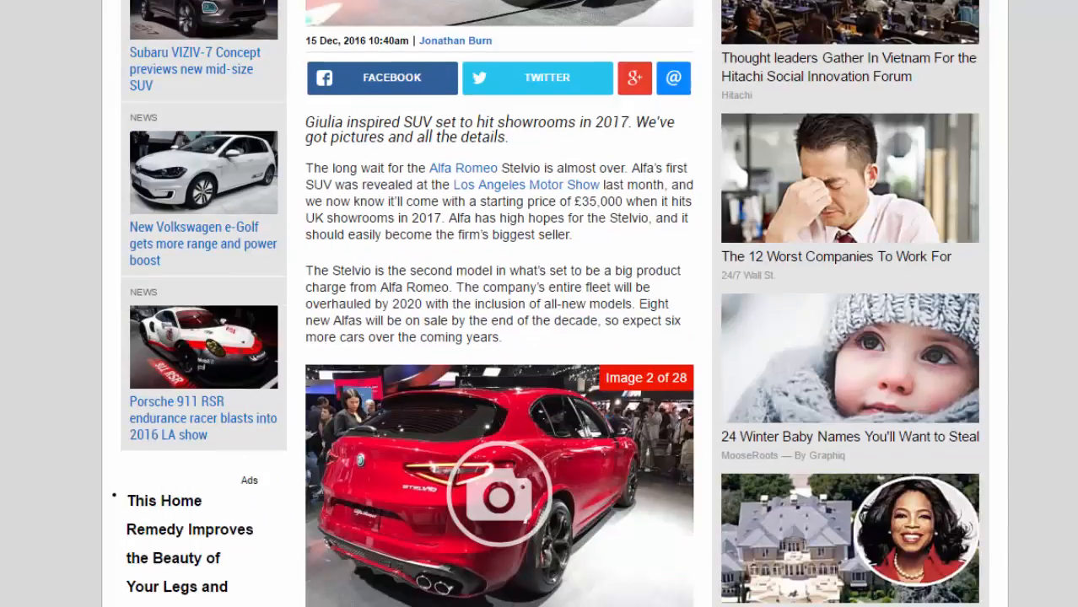
Scroll down the article body to its closing lines, related keywords and 'You might like' links.
scroll(down, 3)
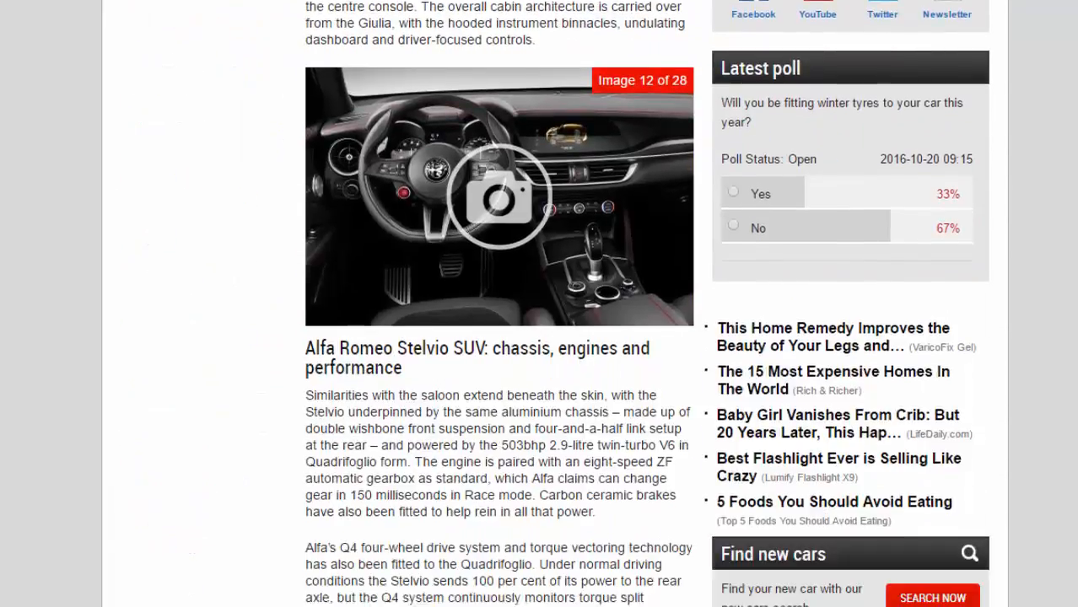
scroll(down, 3)
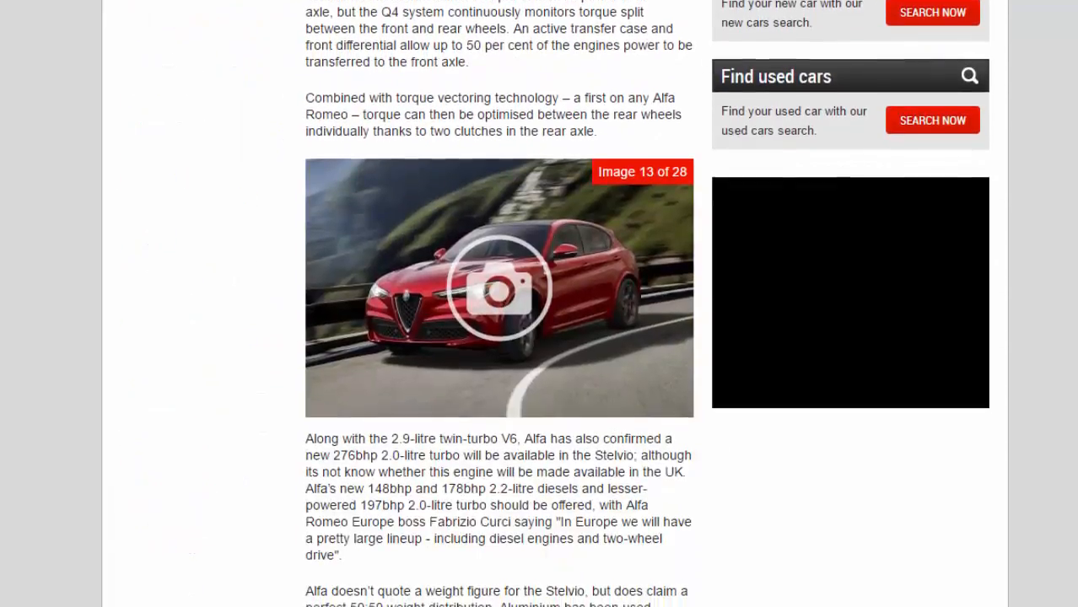
scroll(down, 3)
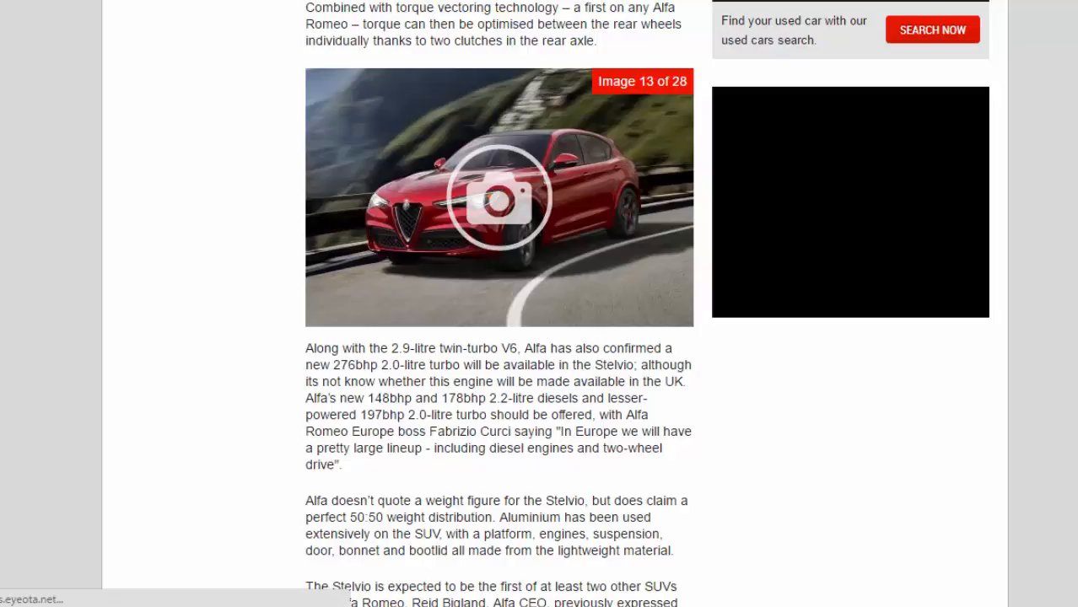
scroll(down, 3)
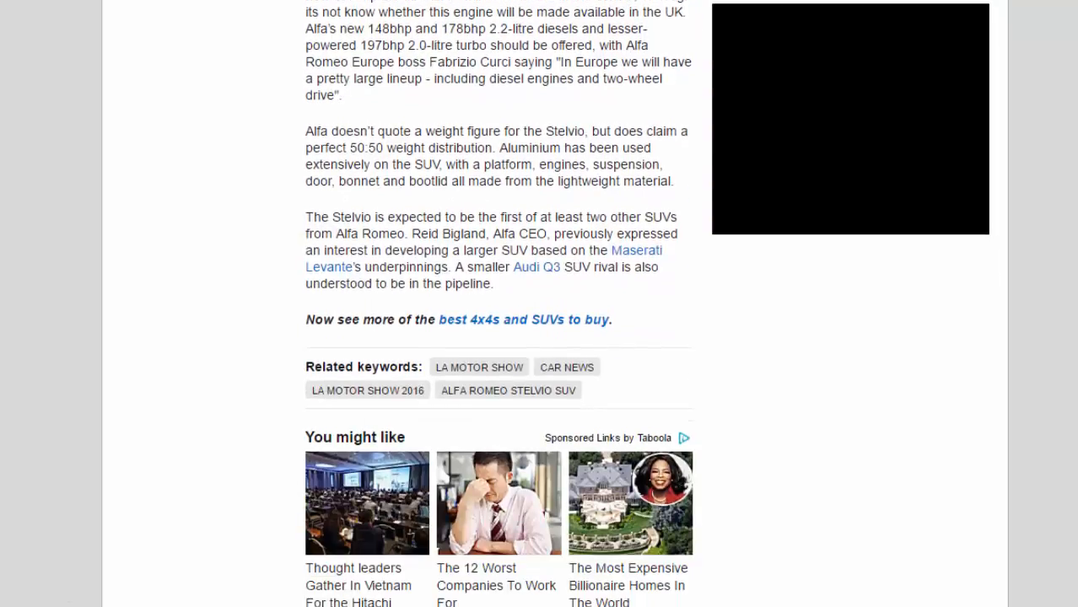